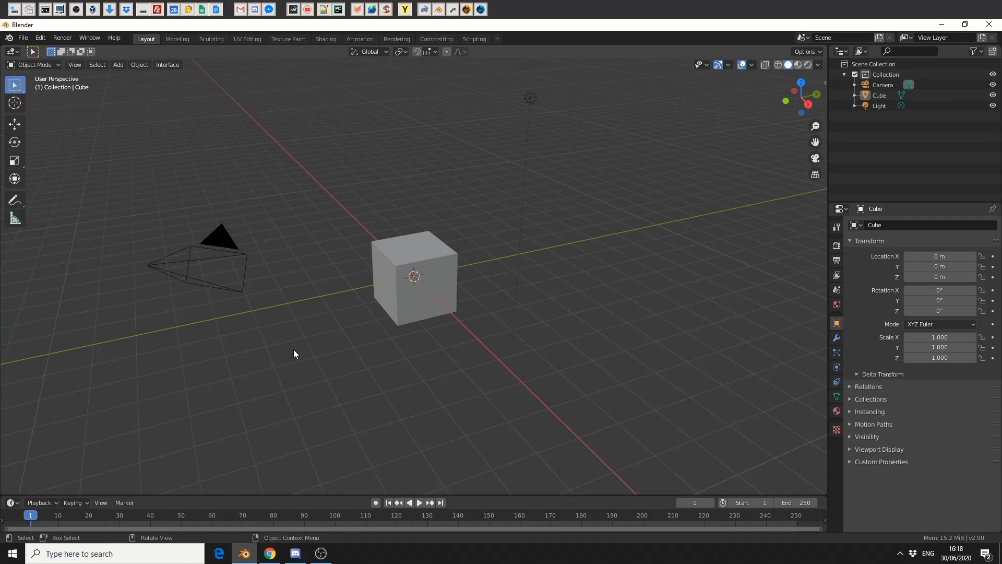
mouse_move(857, 448)
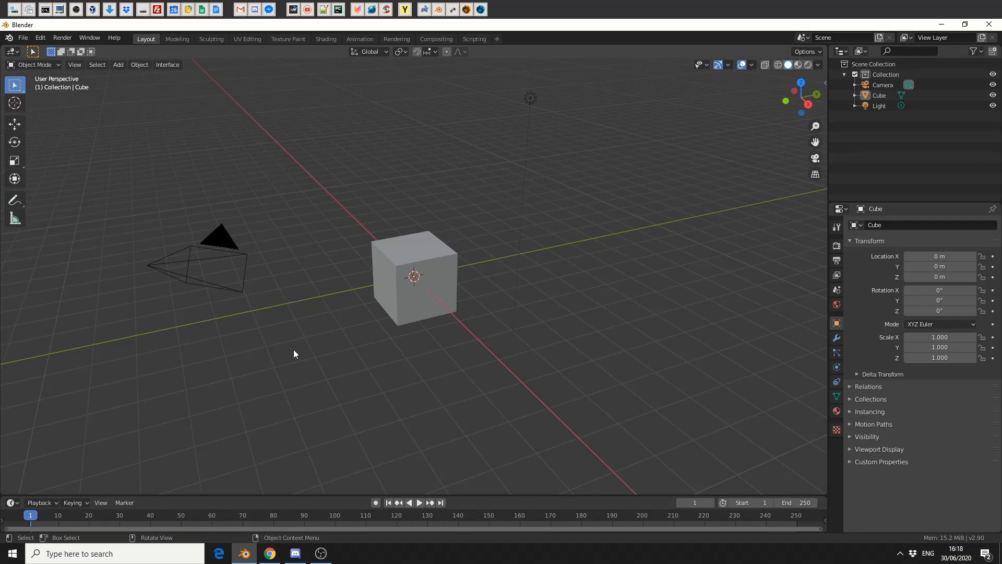
mouse_move(544, 277)
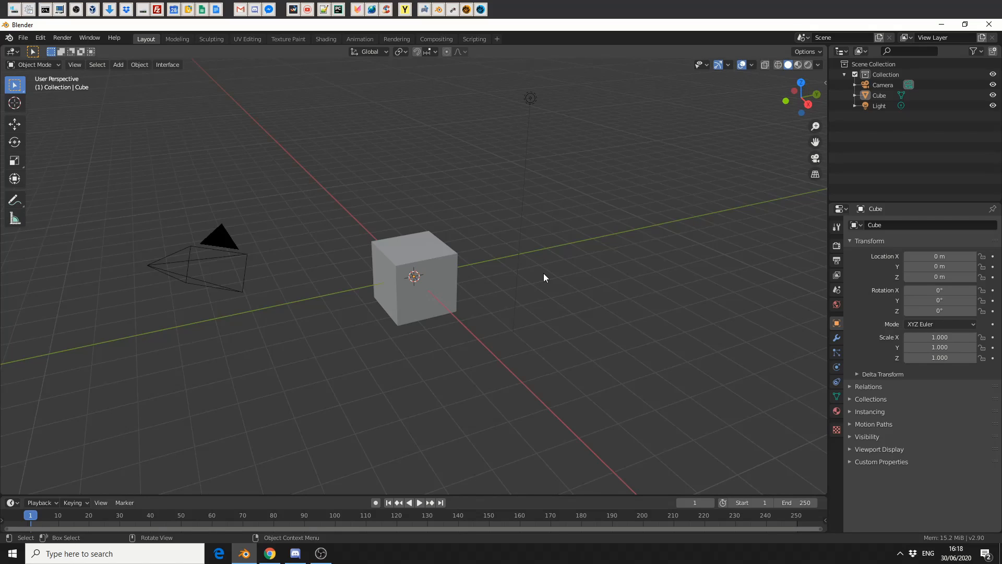
Step: Enable the Disable in Renders restriction toggle in the Outliner filter options
left_click(976, 51)
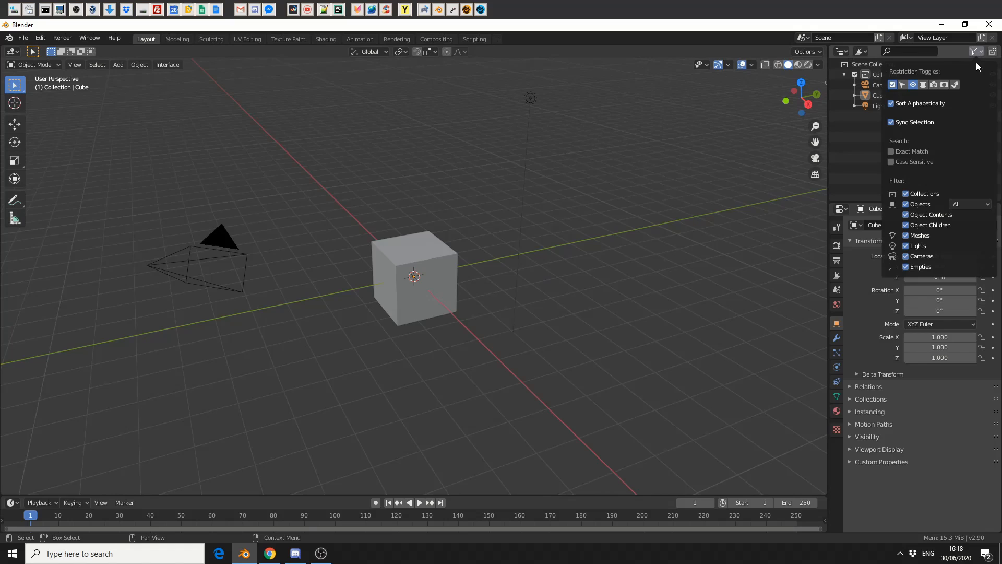
mouse_move(935, 85)
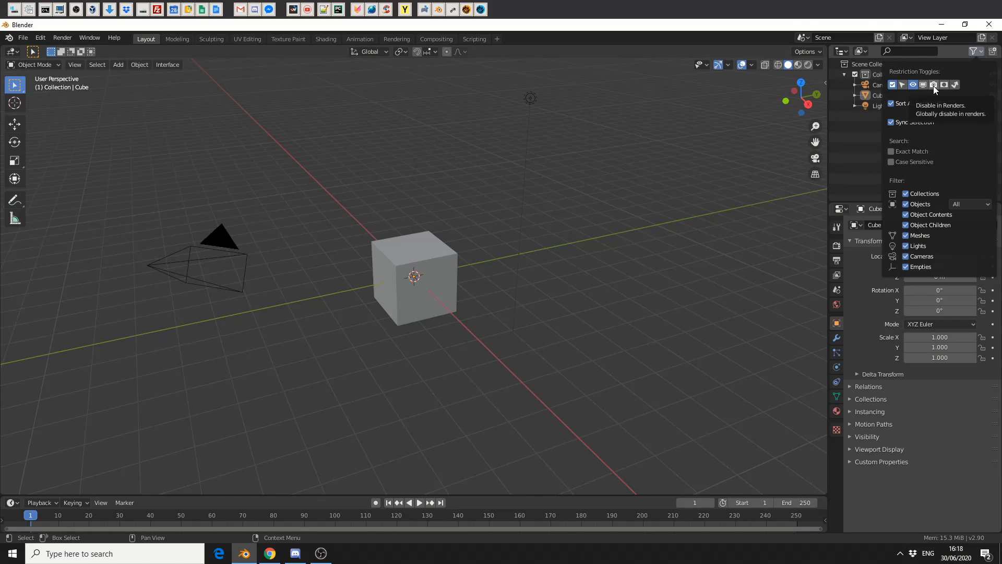
left_click(450, 277)
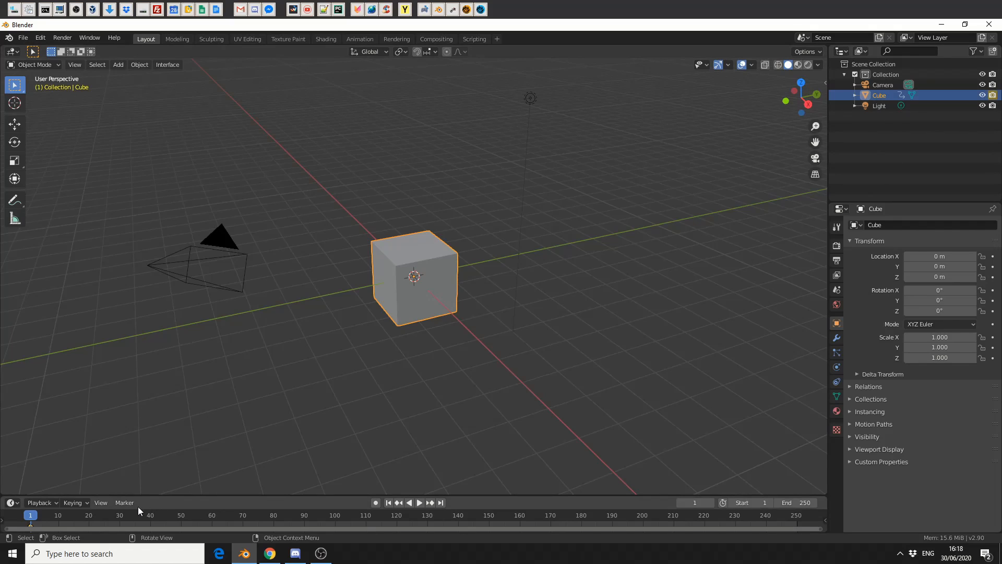
Step: Insert a keyframe on the Cube's render toggle at frame 30
left_click(119, 514)
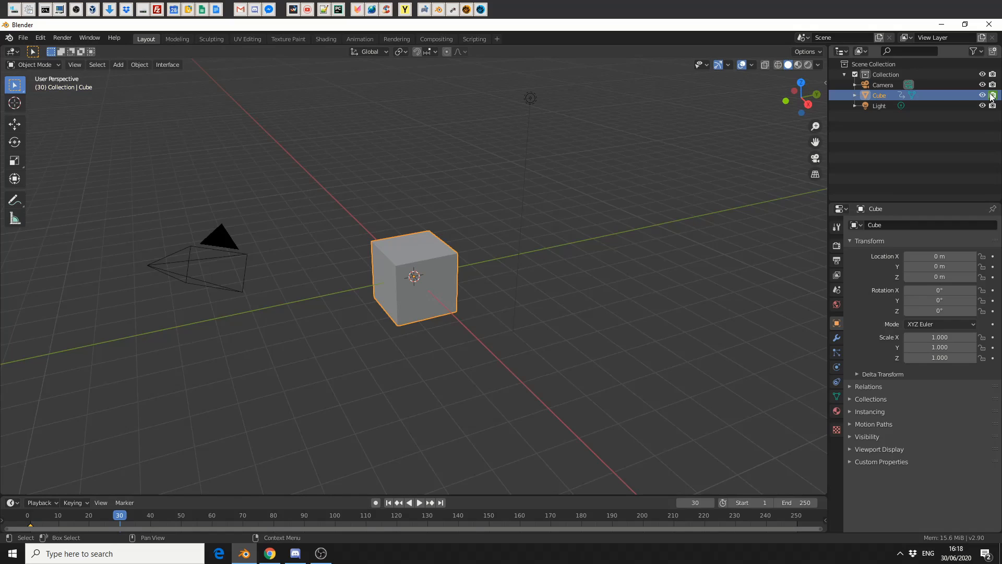
right_click(993, 95)
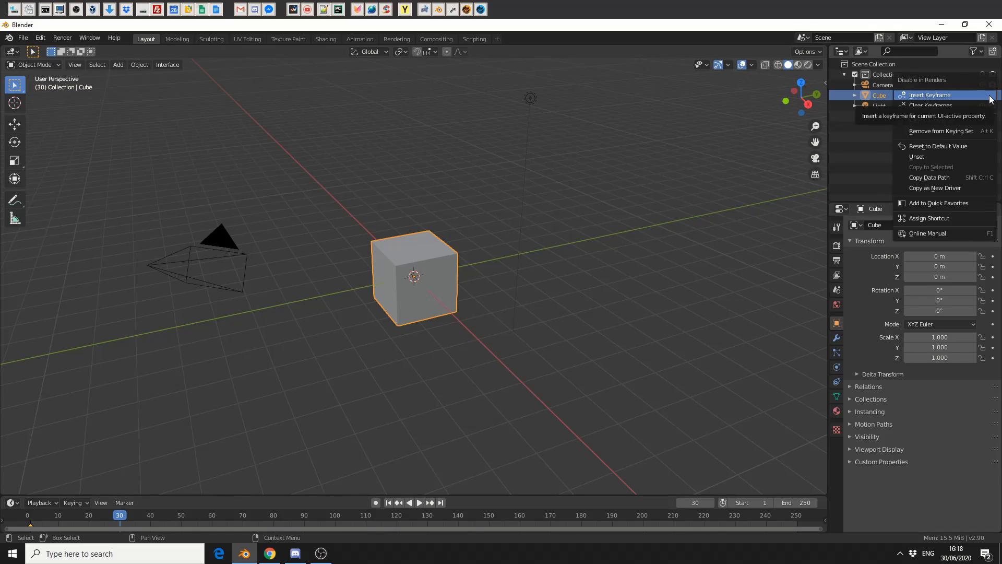
left_click(414, 503)
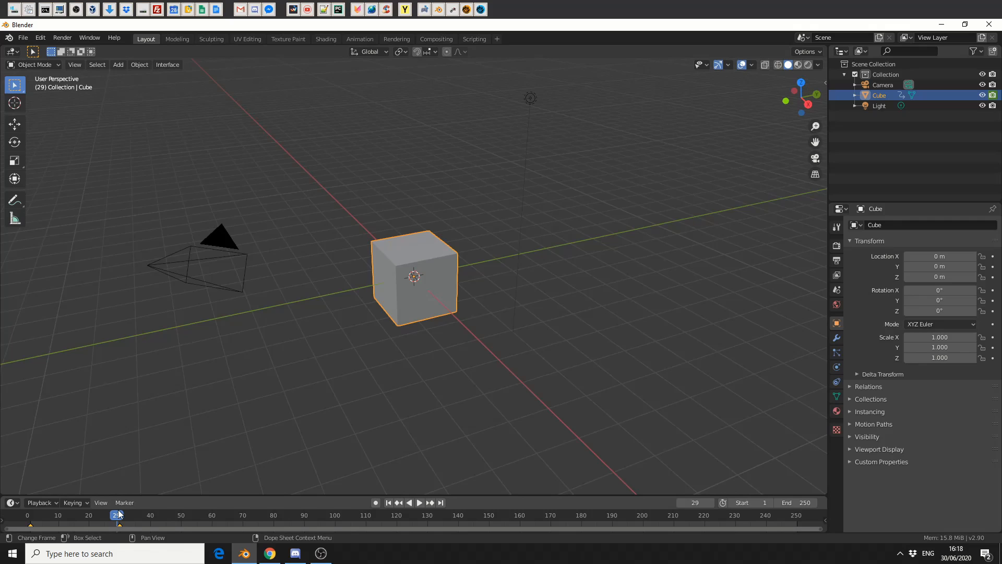
mouse_move(703, 74)
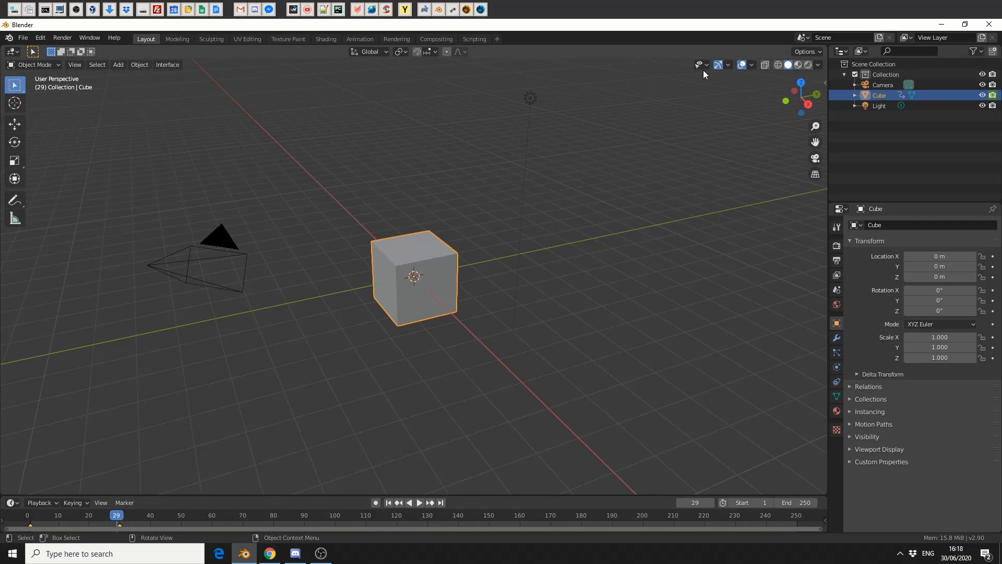
key("F12")
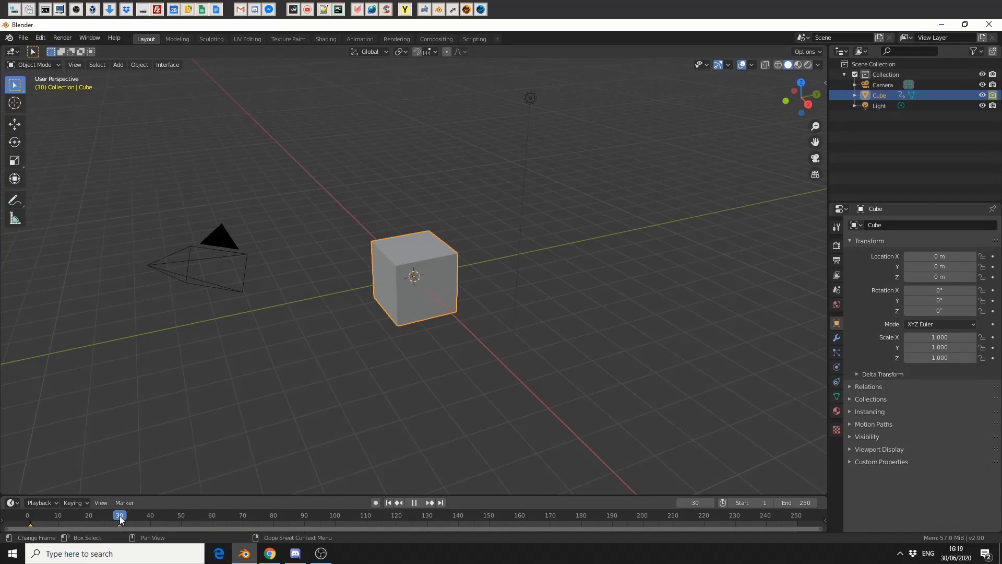
Step: Render the current frame with F12 to open the render result window
key("F12")
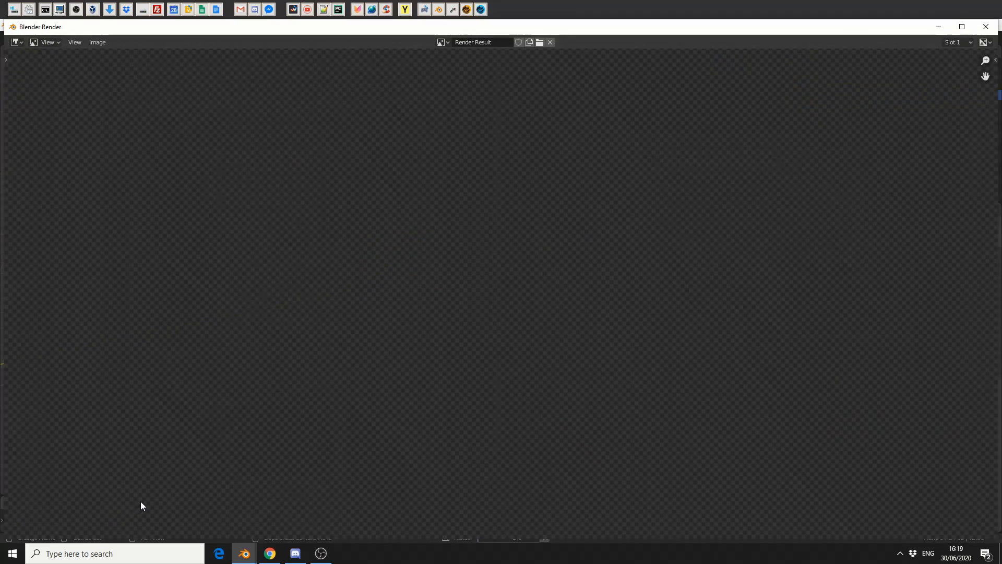